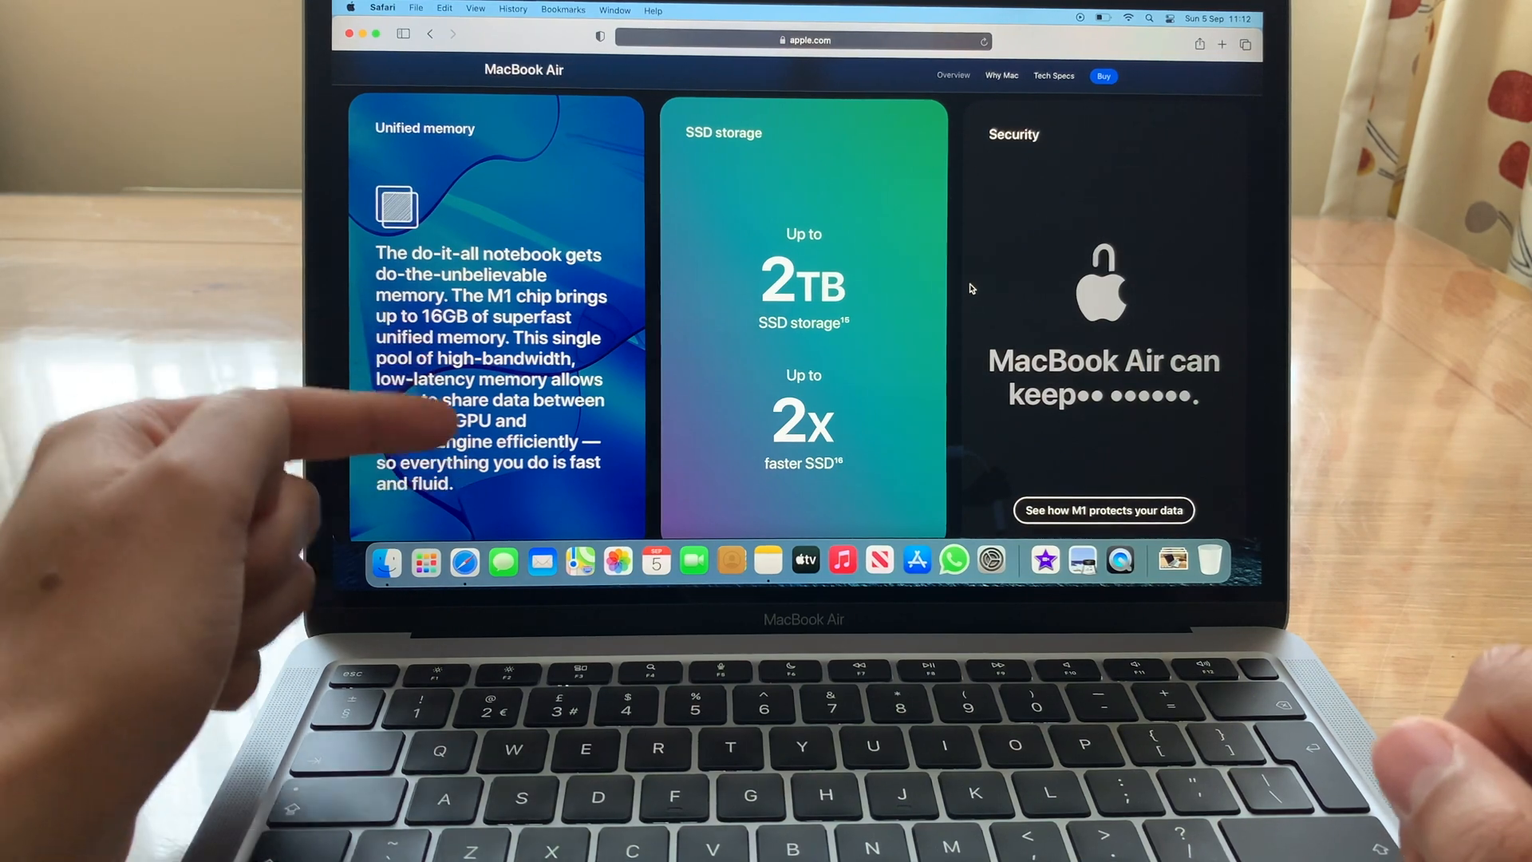
pyautogui.moveTo(391, 410)
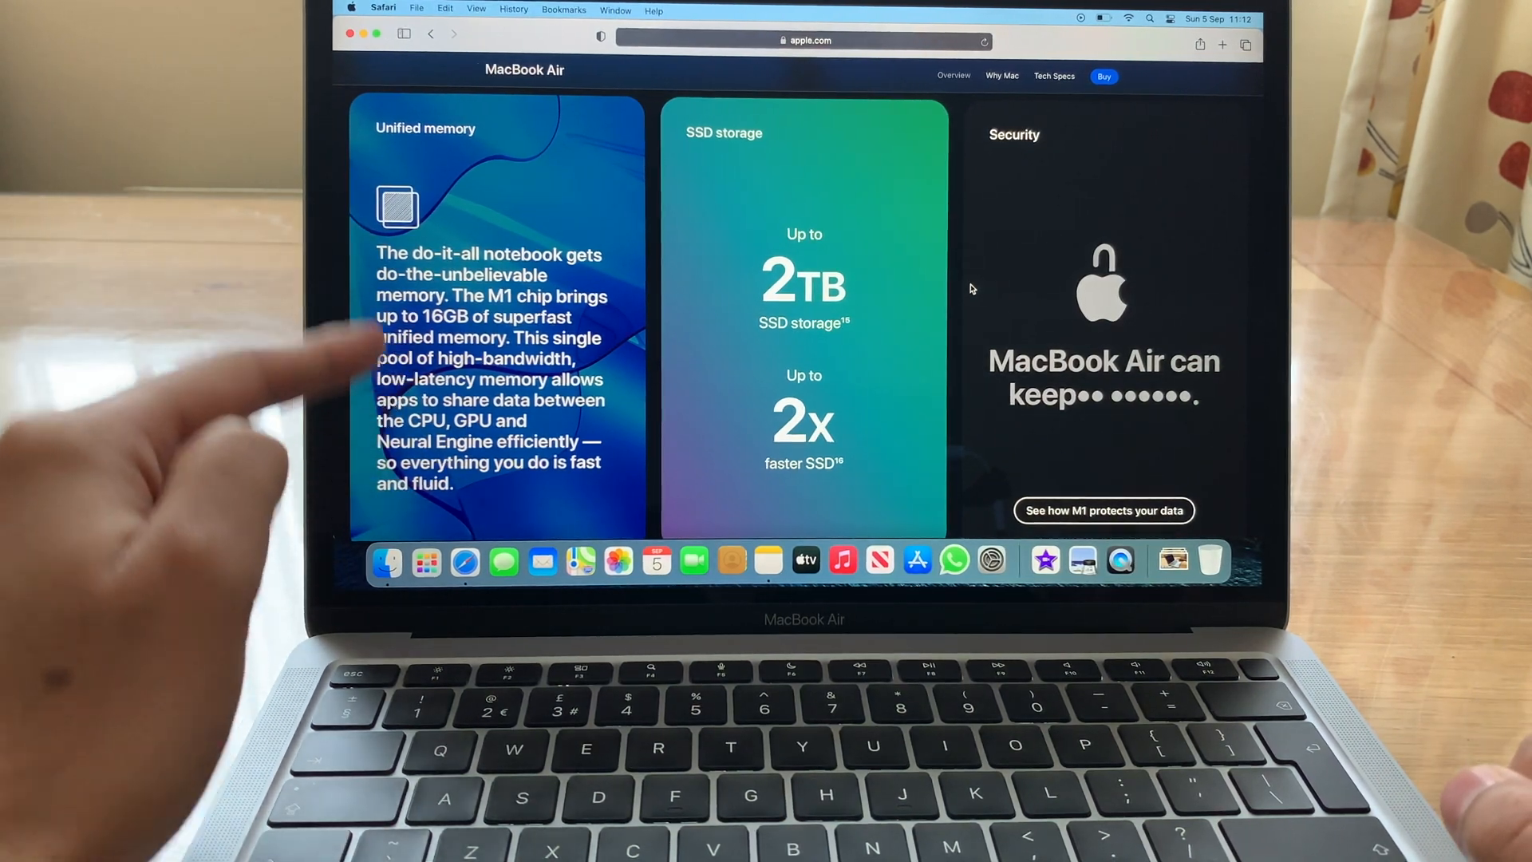